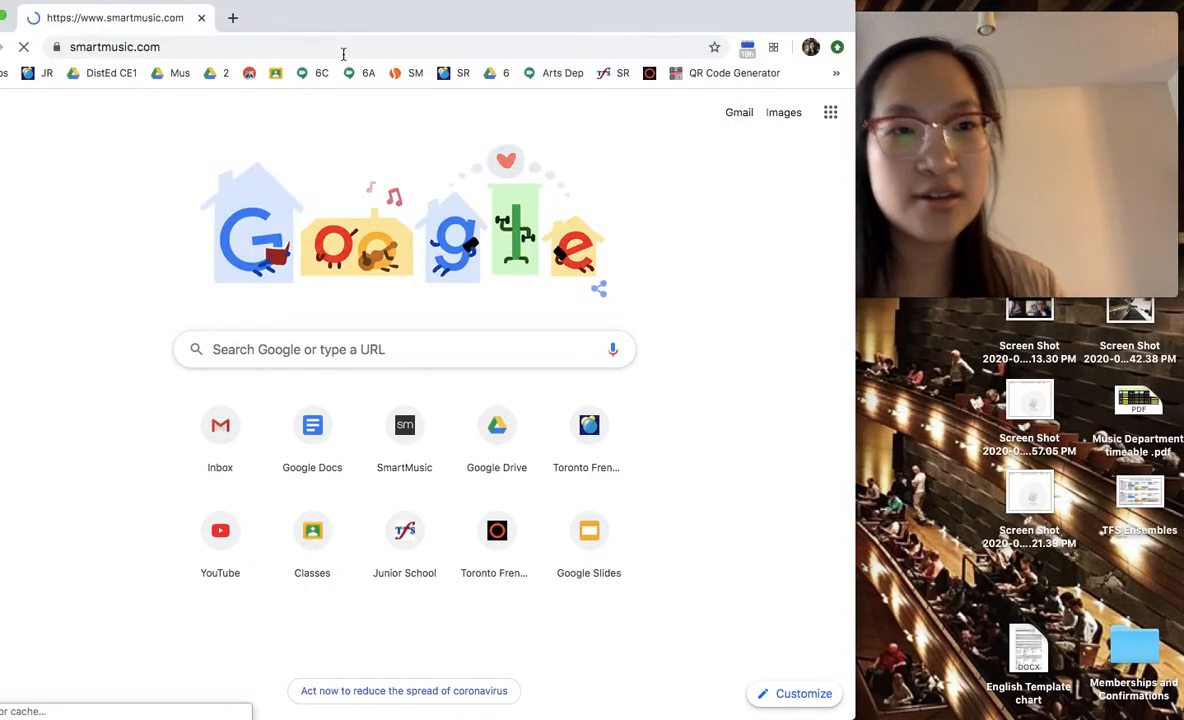
Log out of the SmartMusic teacher account and sign back in with the entered credentials
left_click(404, 422)
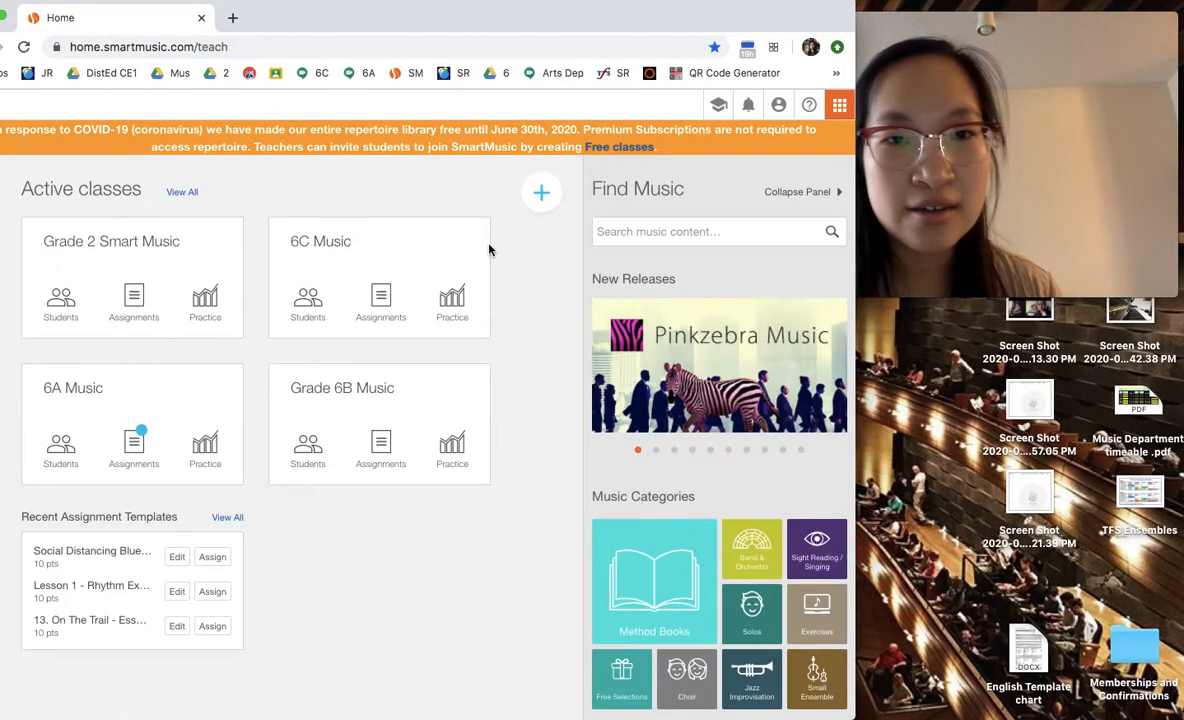
left_click(778, 104)
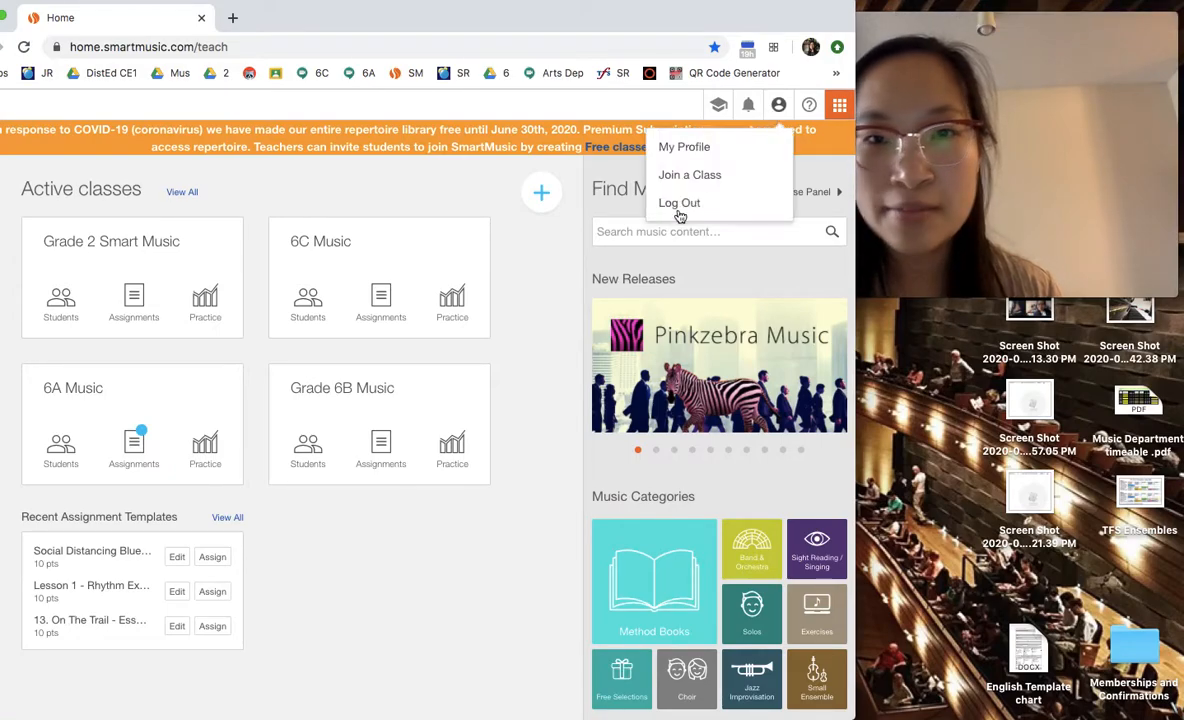
left_click(680, 204)
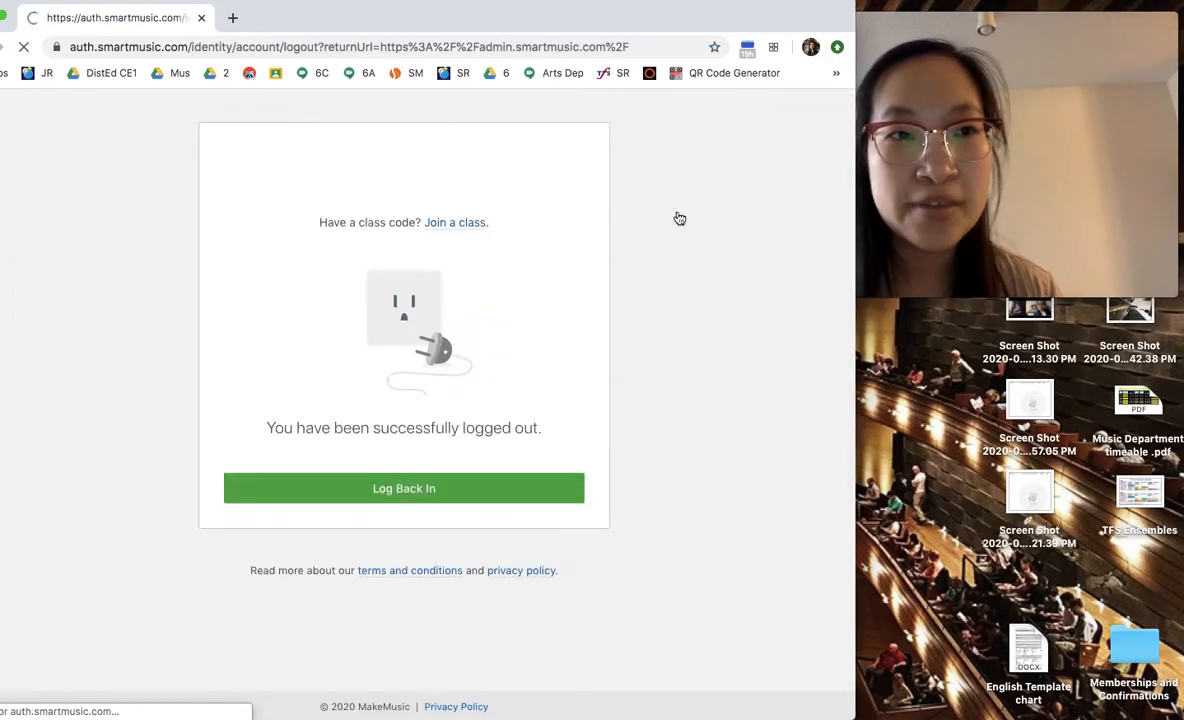
left_click(404, 488)
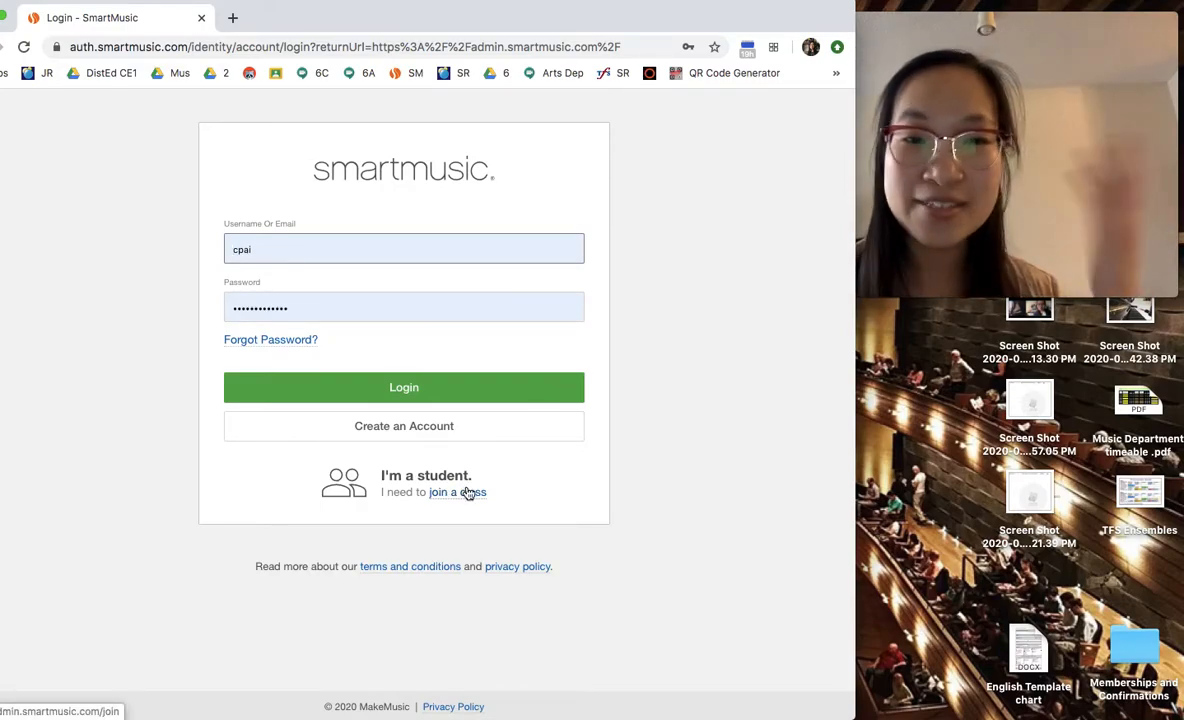
left_click(404, 388)
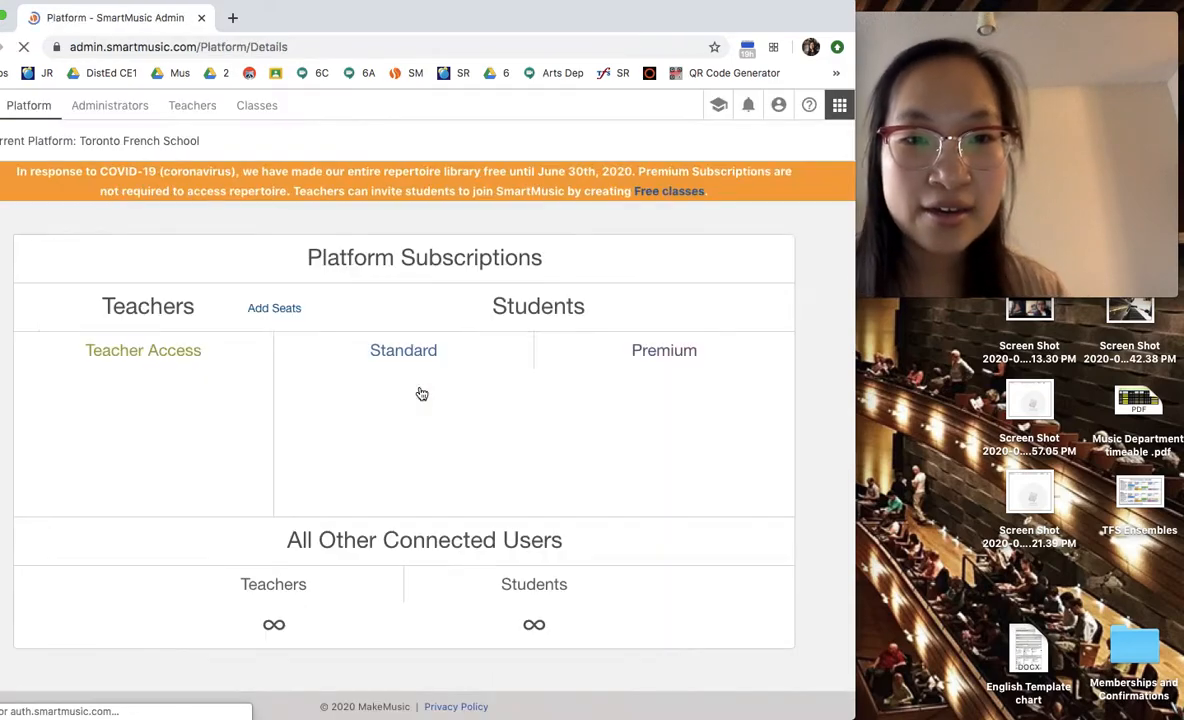
Search Find Music for 'bum' and expand the 'Bumblebee, The - 2 Part' result
left_click(840, 104)
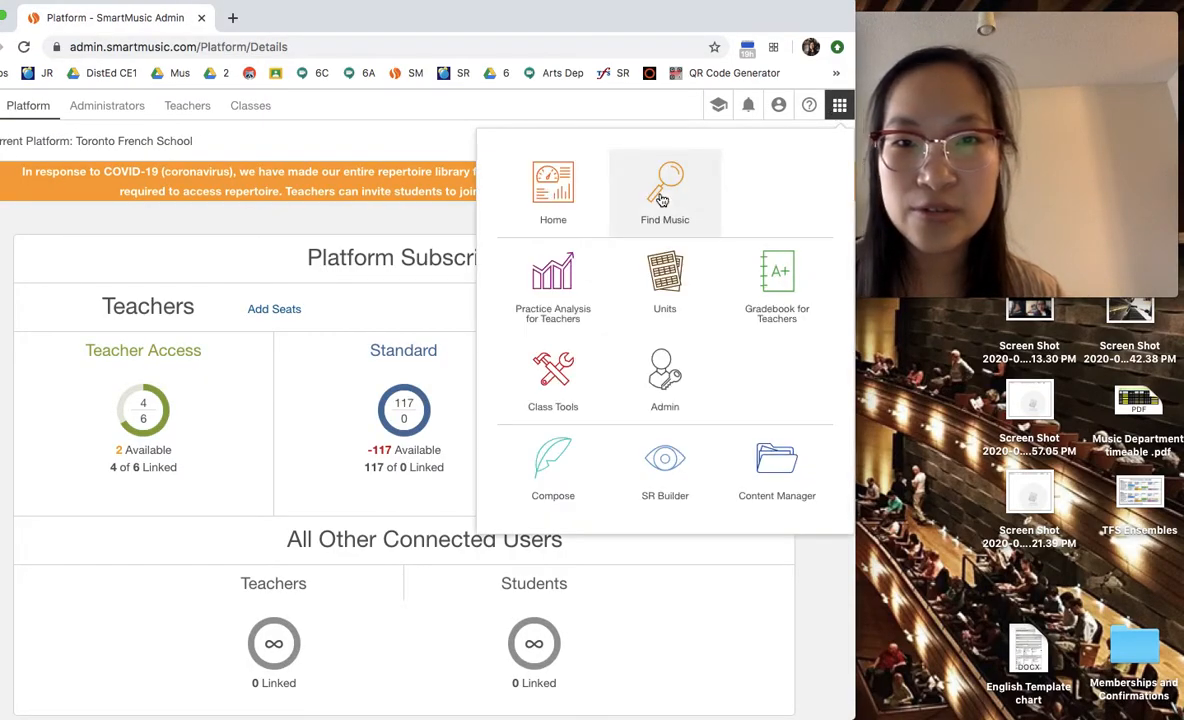
left_click(664, 184)
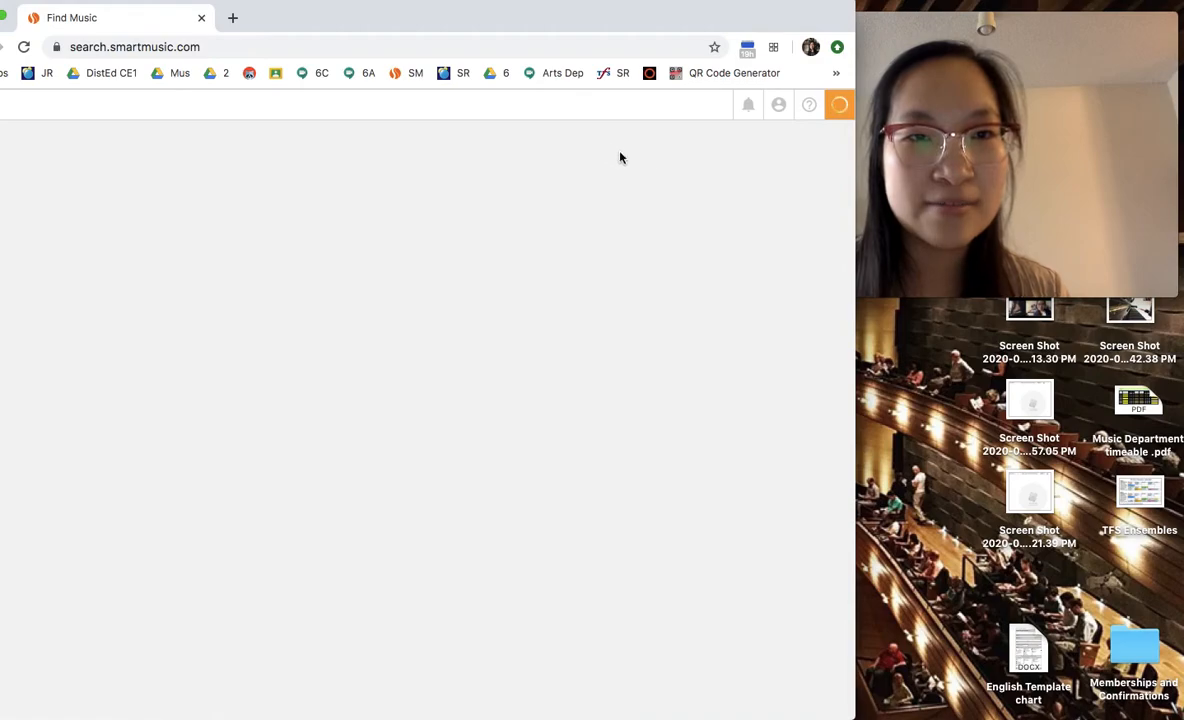
type("bumble bee")
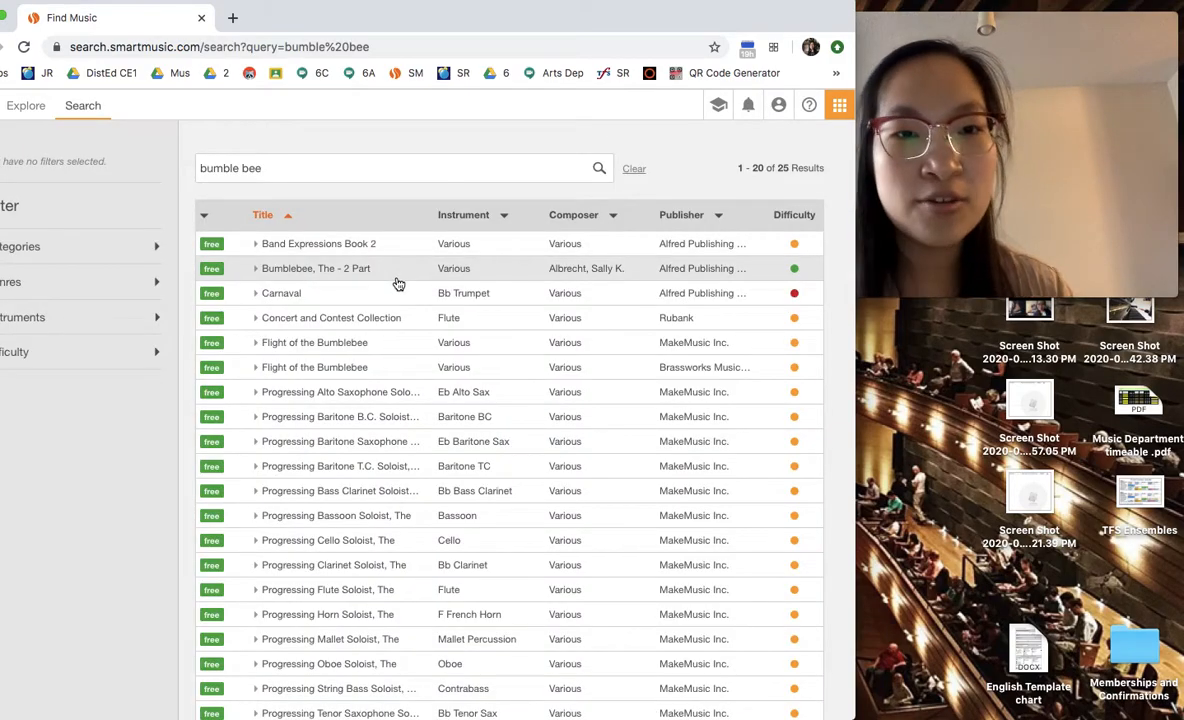
left_click(316, 268)
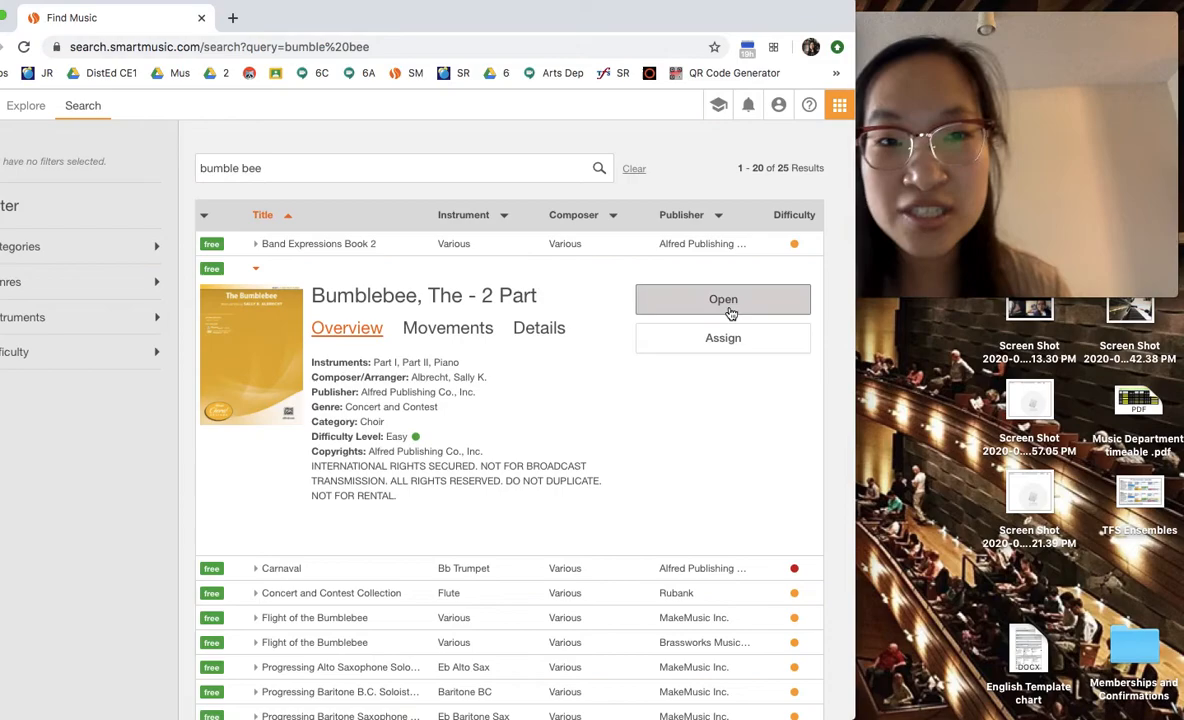
Open The Bumblebee title with Part I chosen as the part to sing
left_click(724, 300)
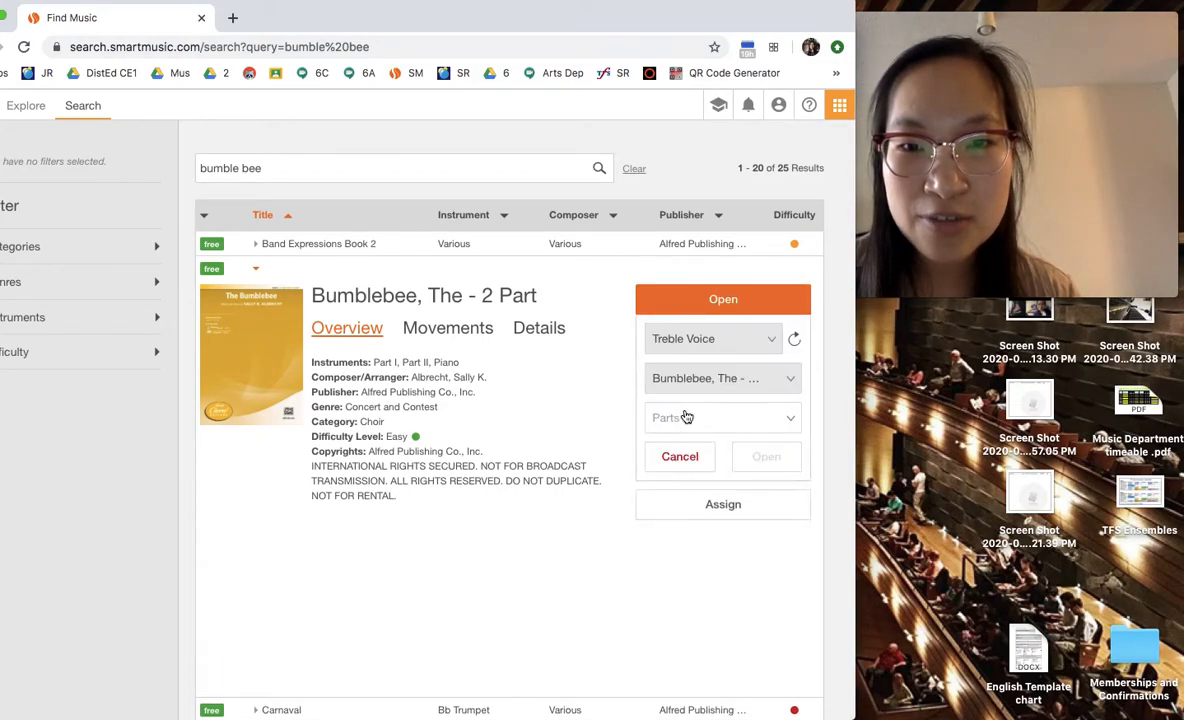
left_click(722, 418)
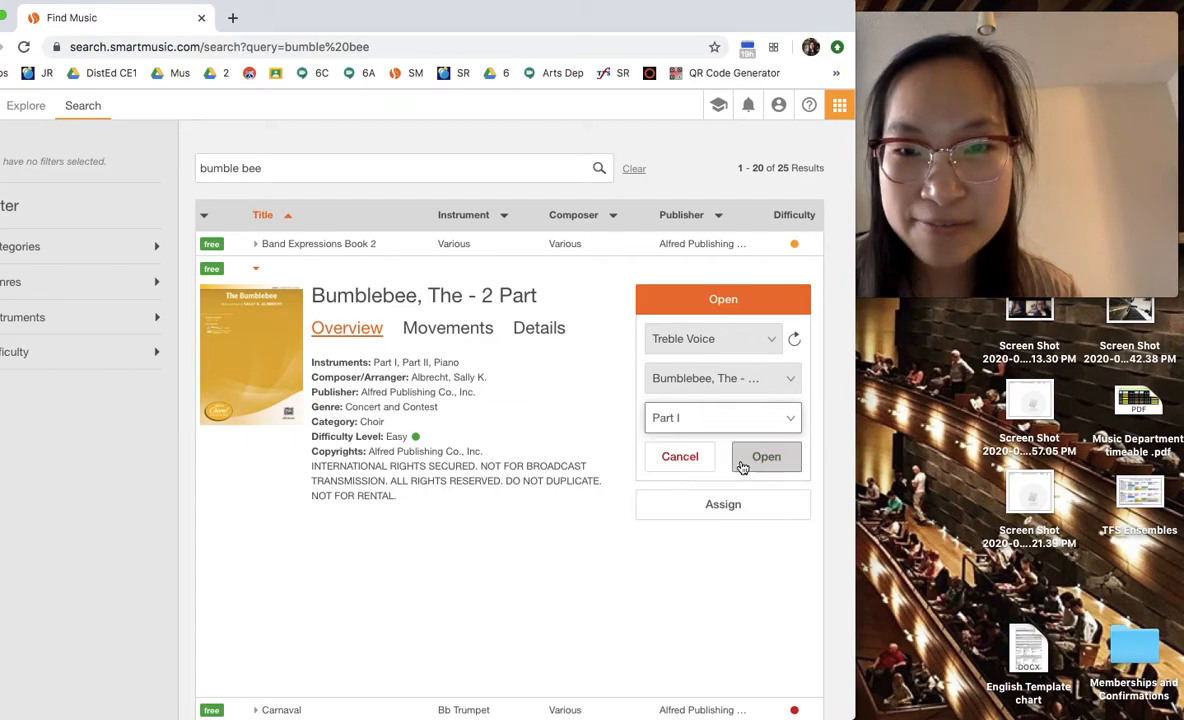
left_click(766, 456)
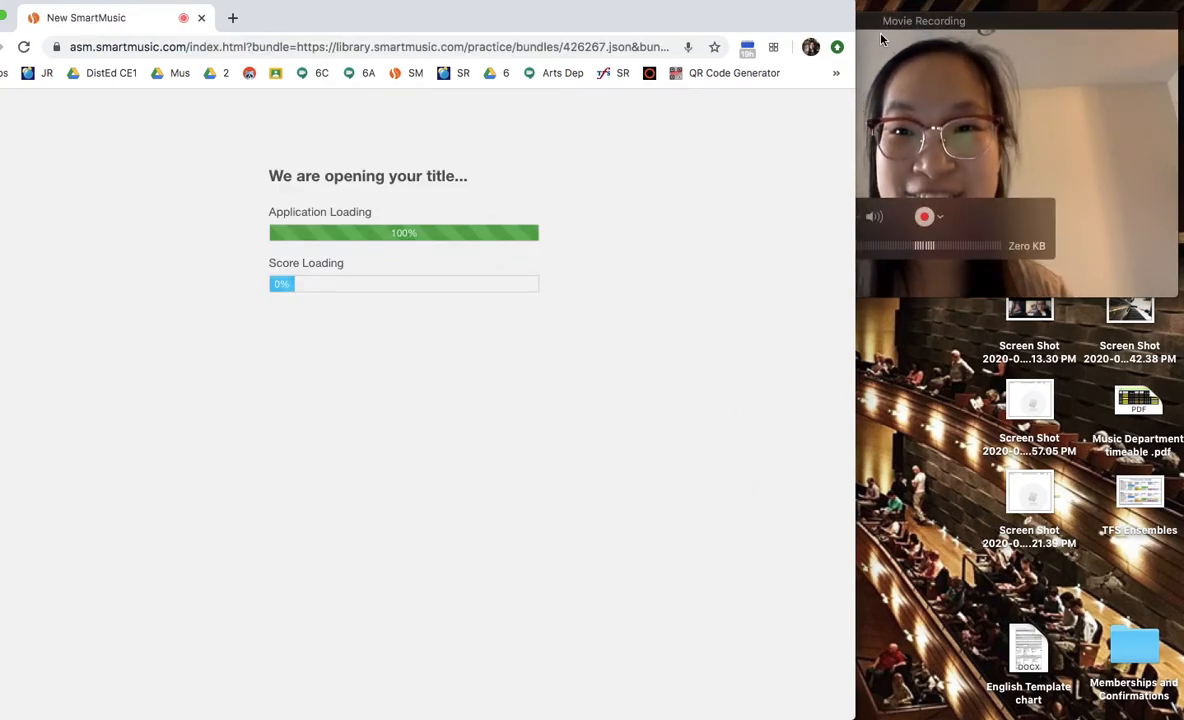
mouse_move(662, 580)
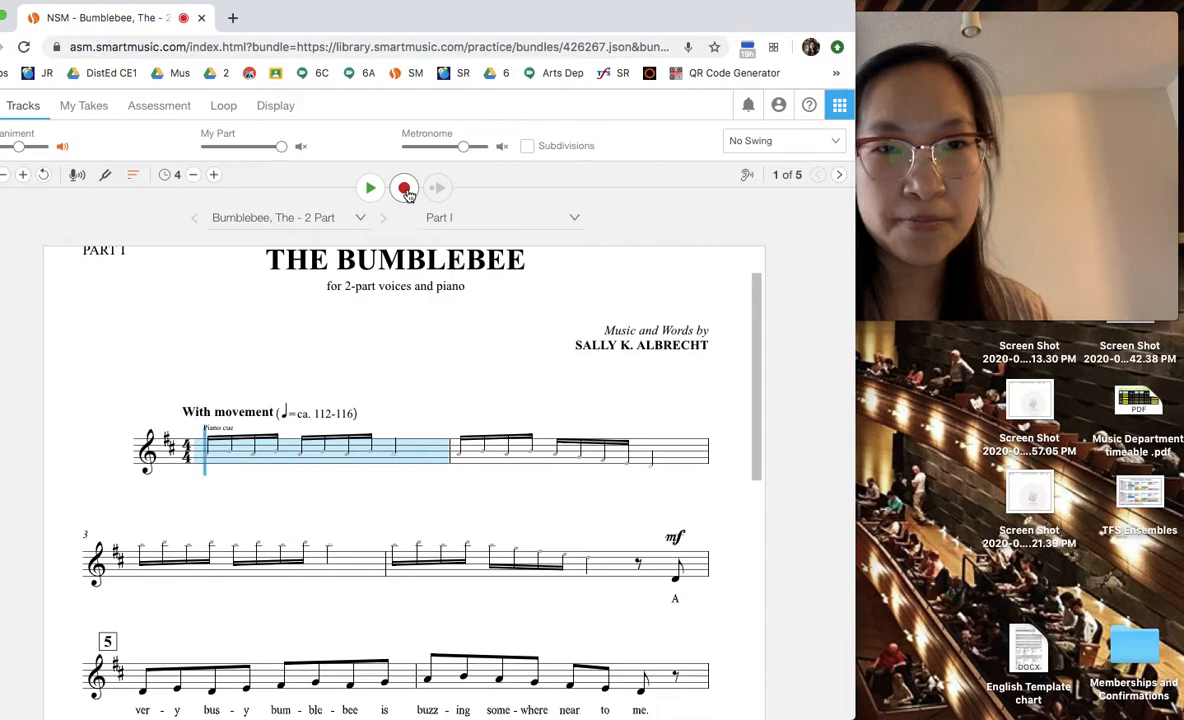
Start a recording of Part I, test the microphone, and begin the sung take
left_click(404, 188)
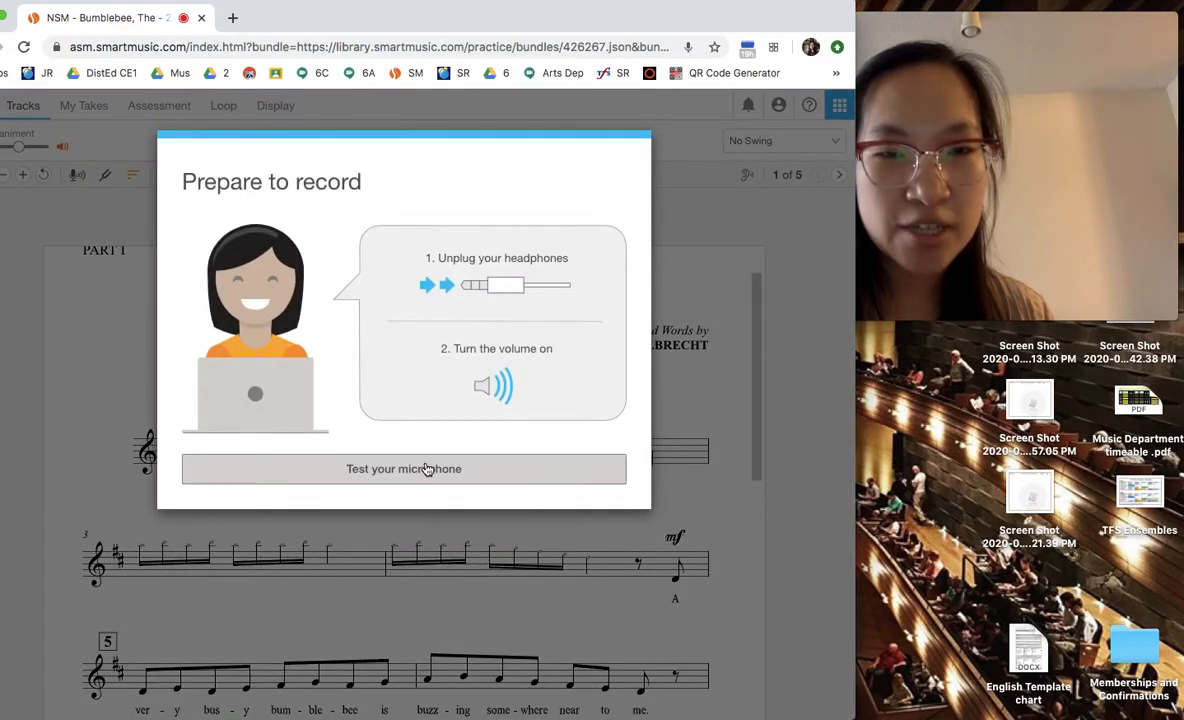
left_click(404, 468)
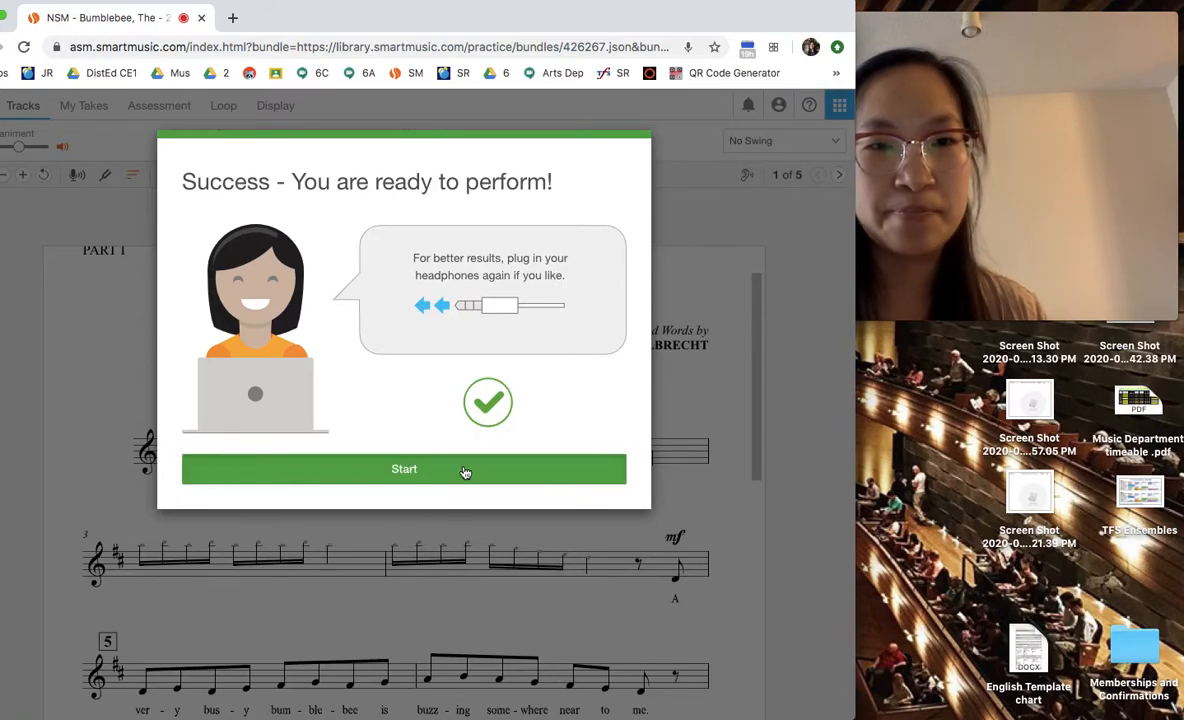
left_click(404, 468)
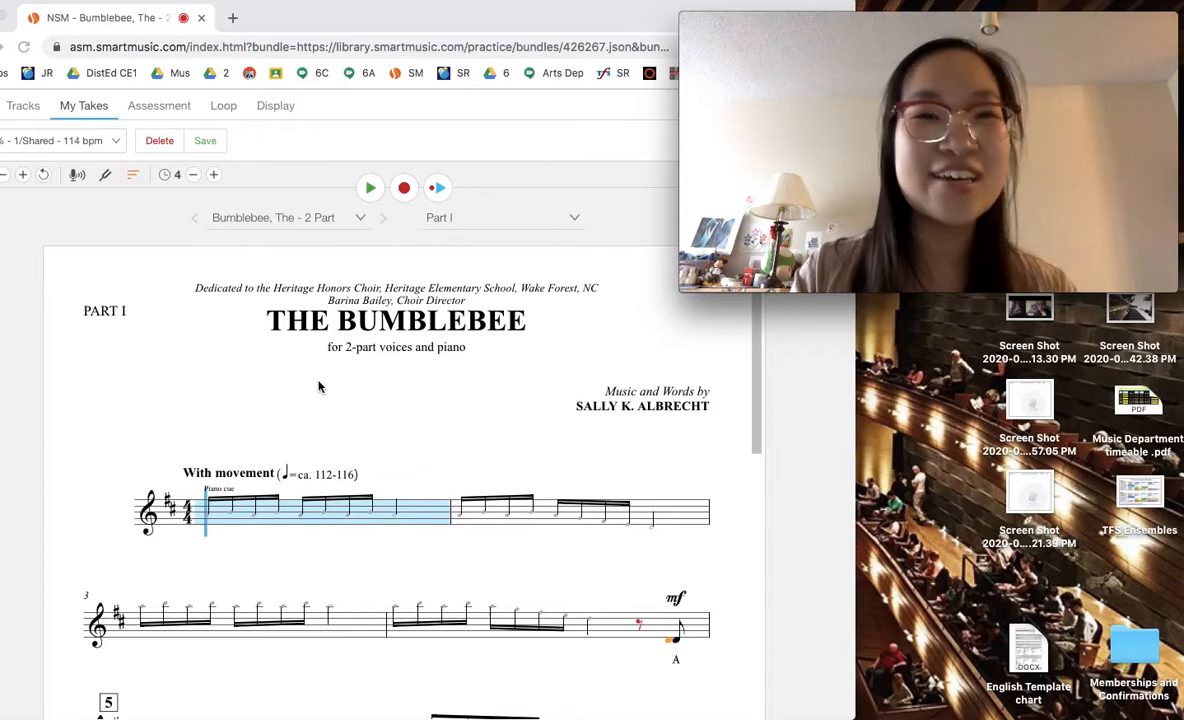
mouse_move(248, 320)
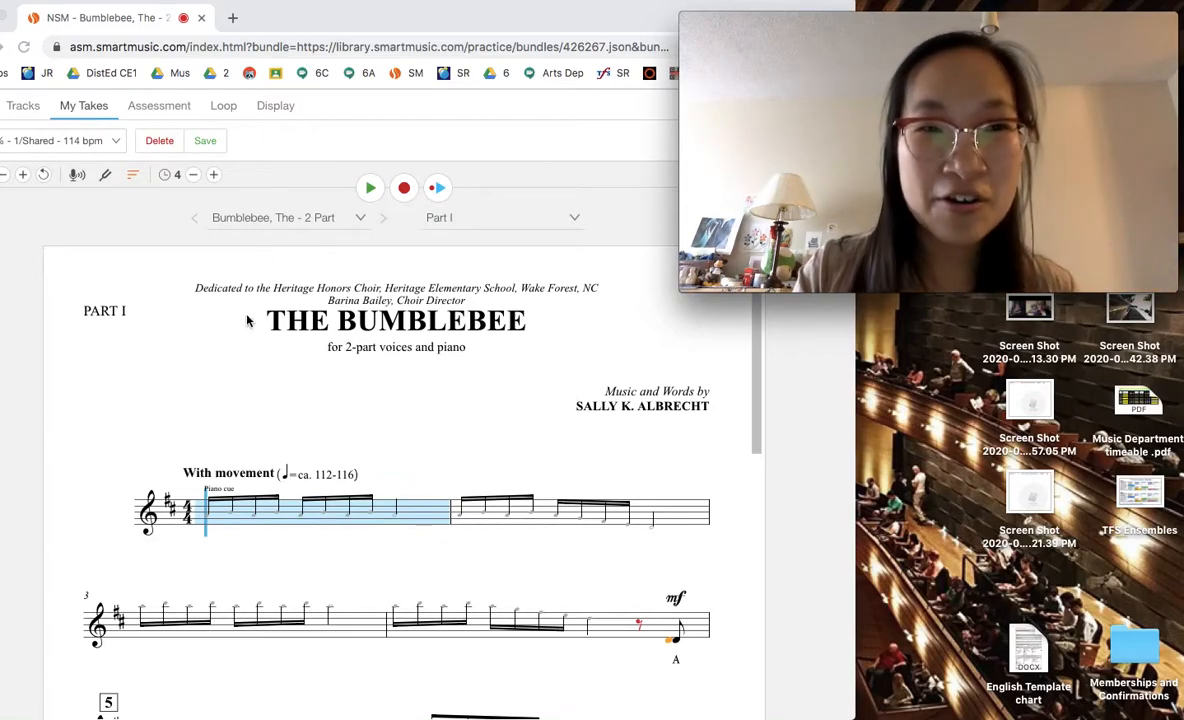